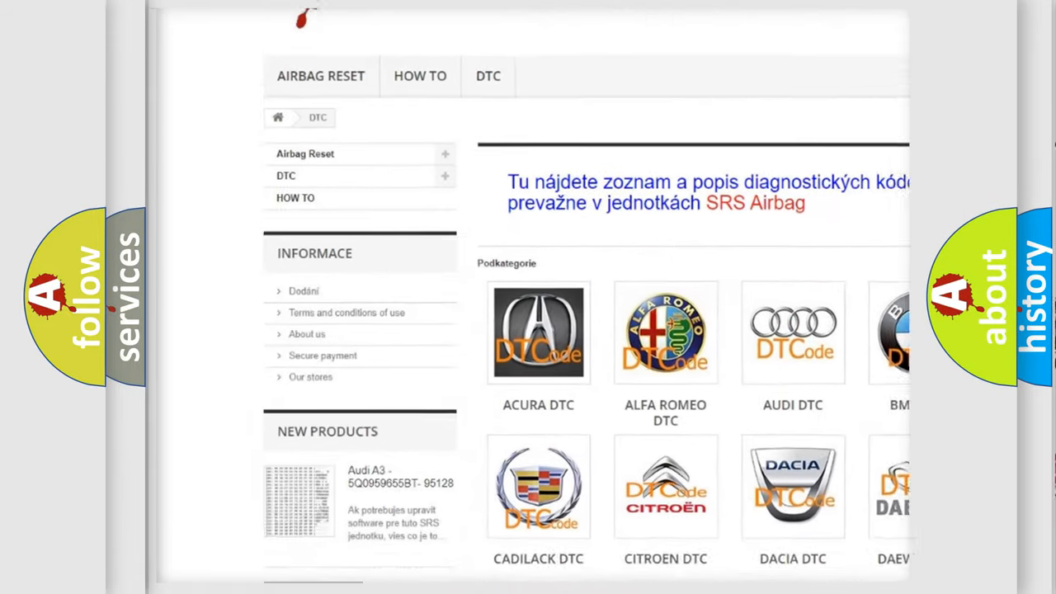
# - Fill the code field so it reads P1343 beneath make Audi in the character boxes
pyautogui.scroll(-3)
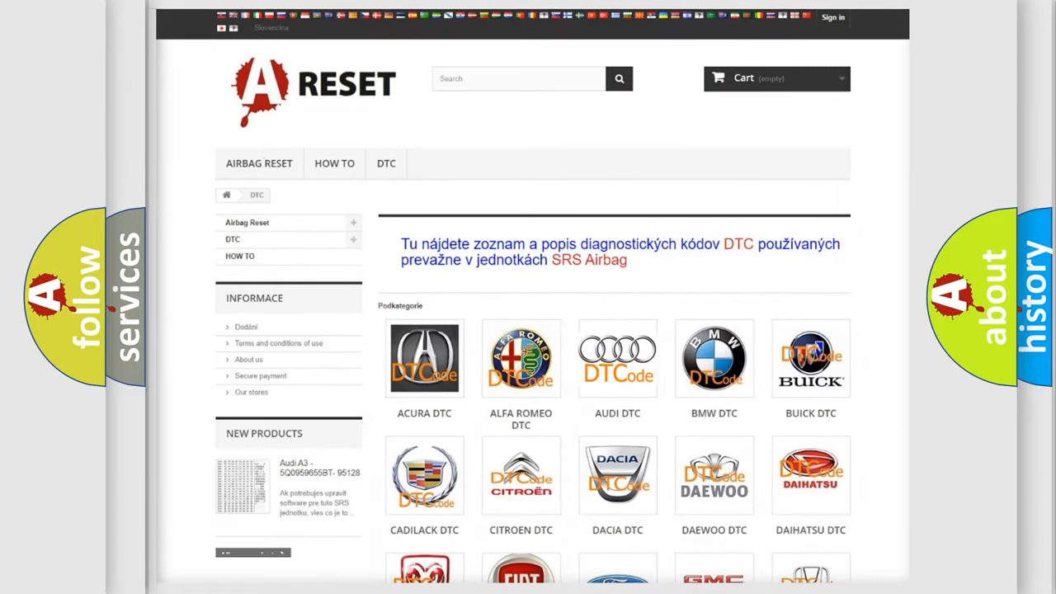
pyautogui.click(617, 358)
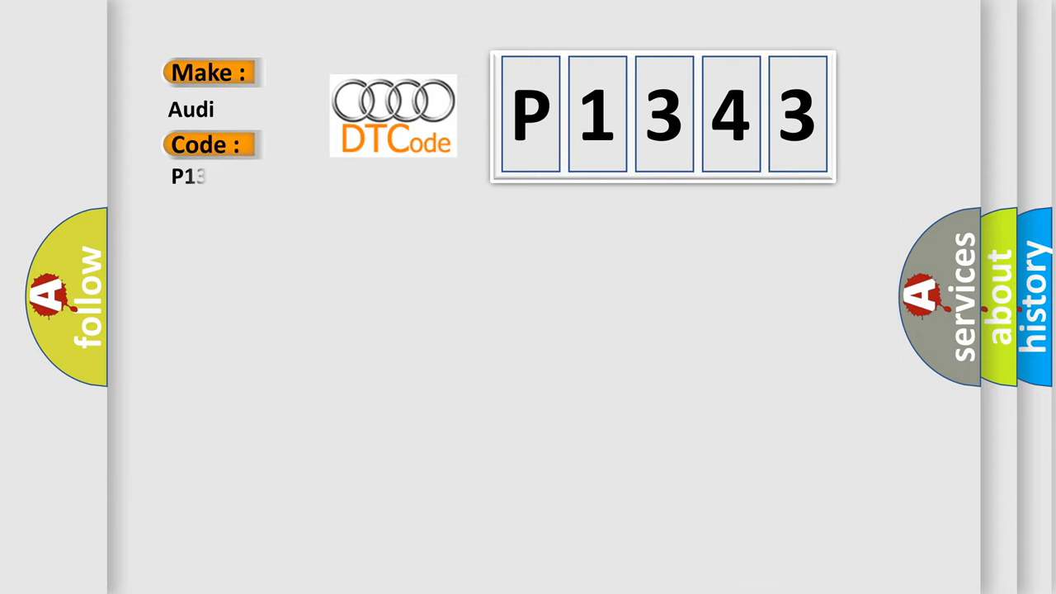
pyautogui.write('43')
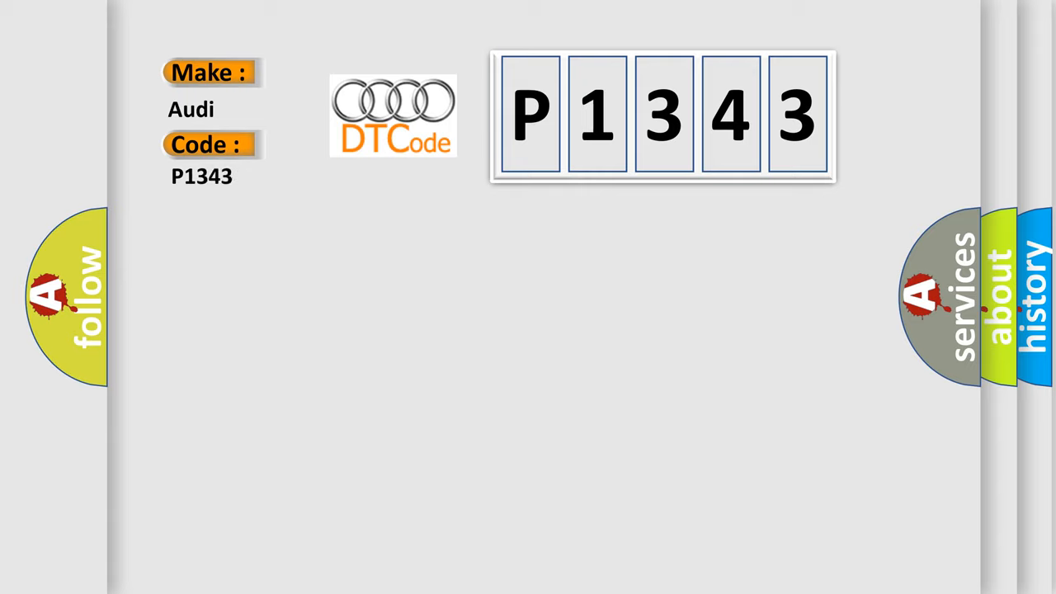